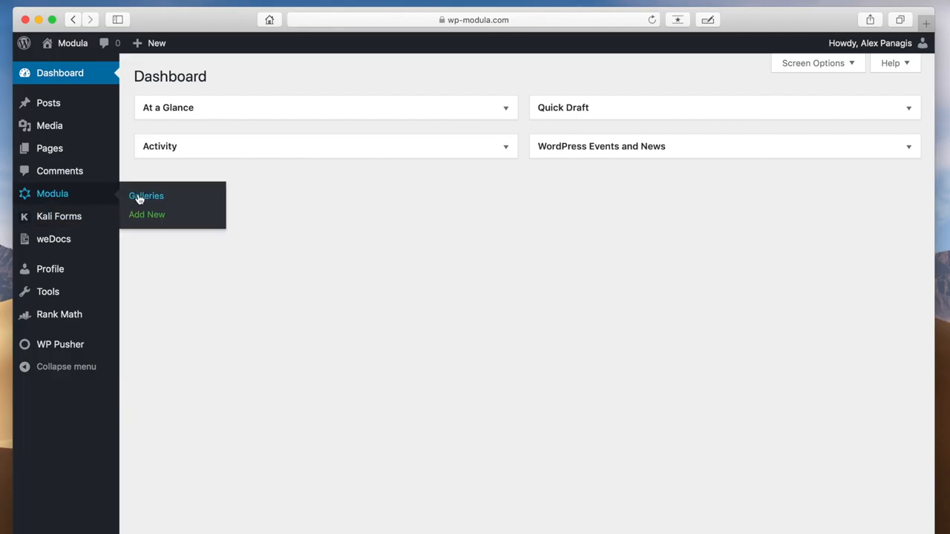
Go to the Modula Galleries list from the admin sidebar.
click(145, 196)
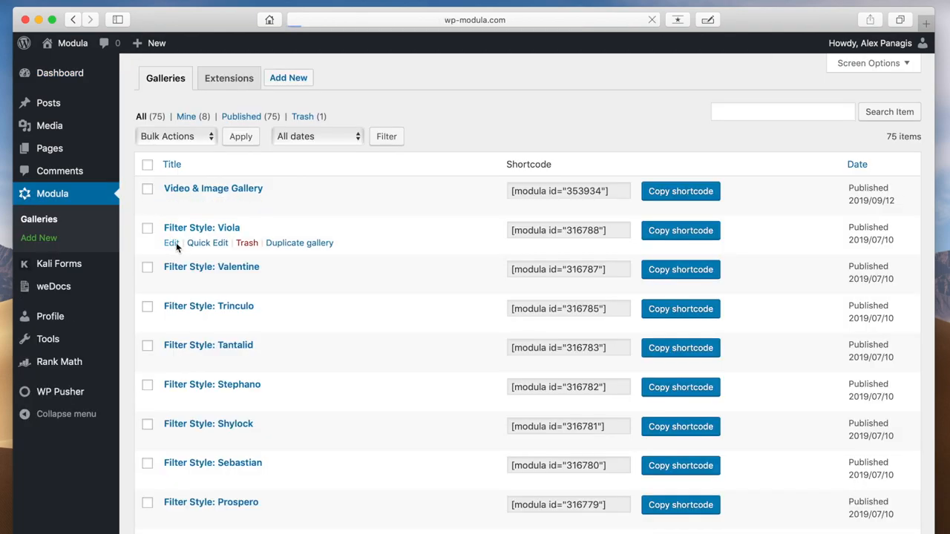
Edit 'Filter Style: Viola' and set Gallery Sorting to 'Date created - newest first'.
click(170, 243)
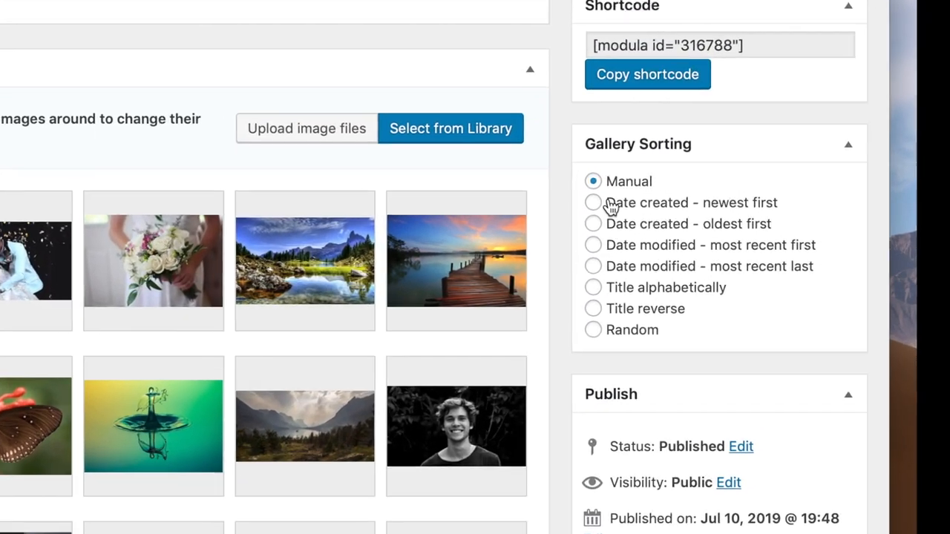
click(593, 202)
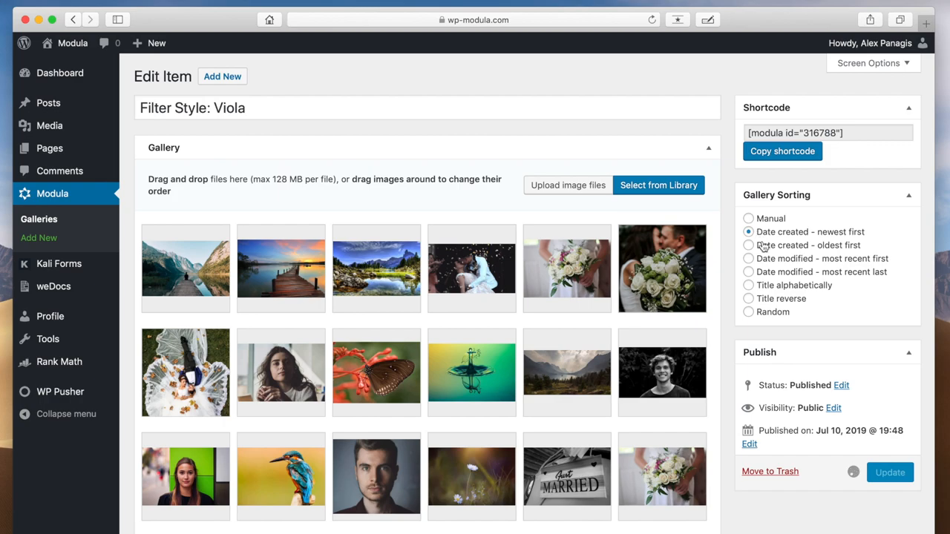
Cycle Gallery Sorting through oldest first, most recently modified, title A-Z, title reverse, ending on Random.
click(748, 245)
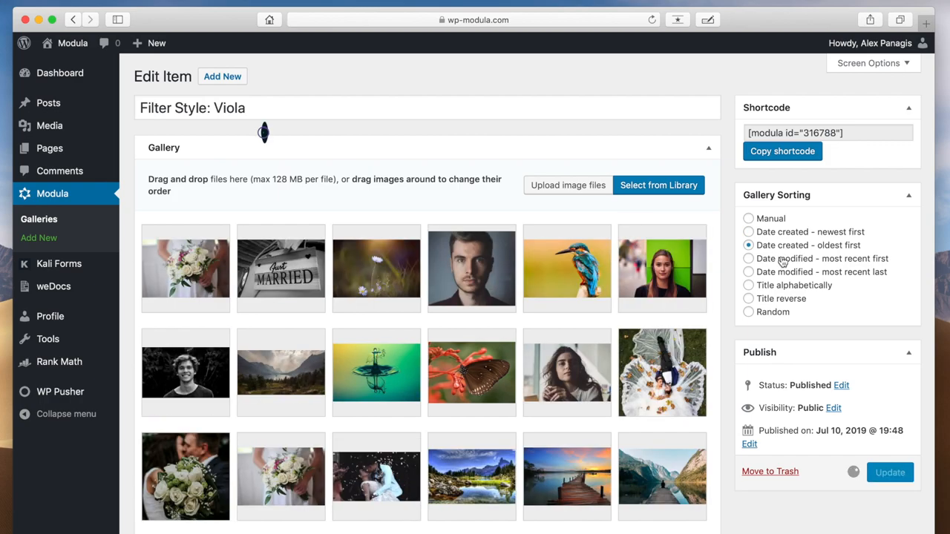
click(748, 258)
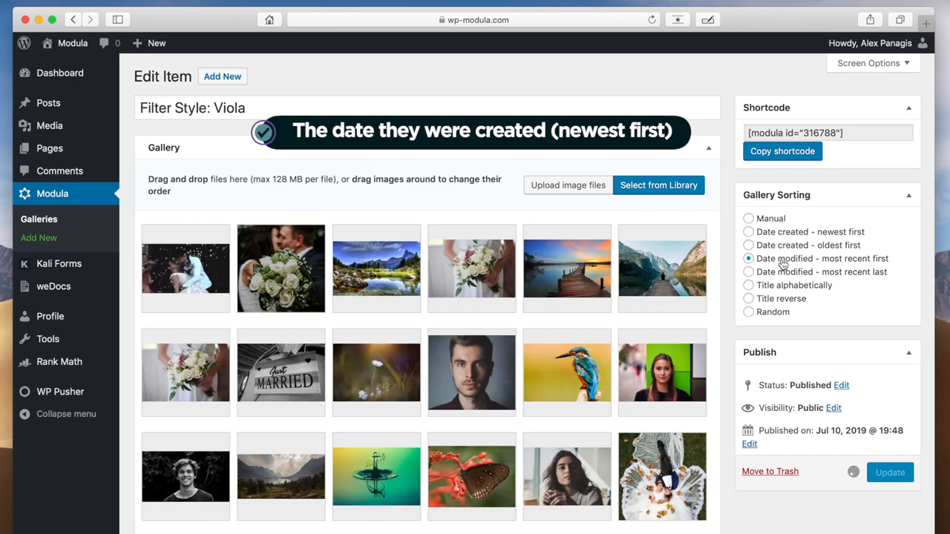
click(748, 285)
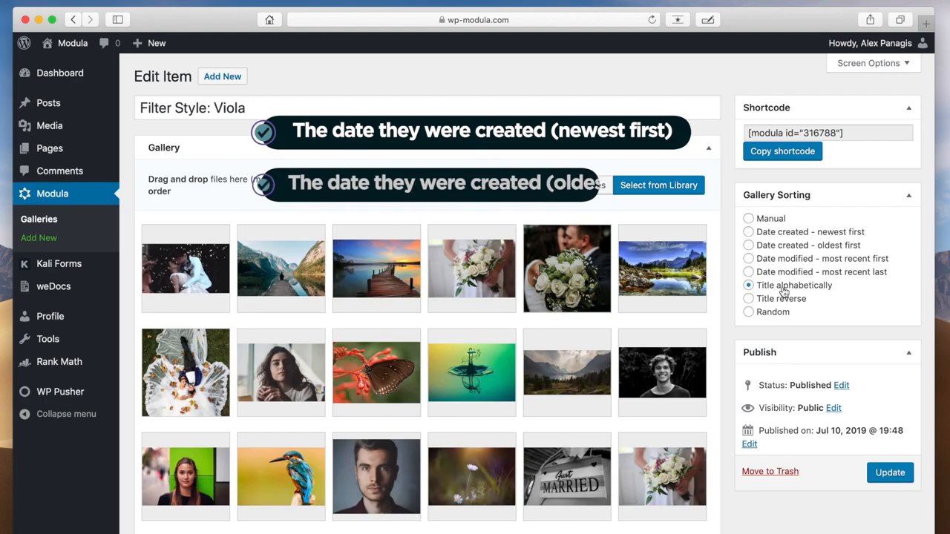
click(748, 298)
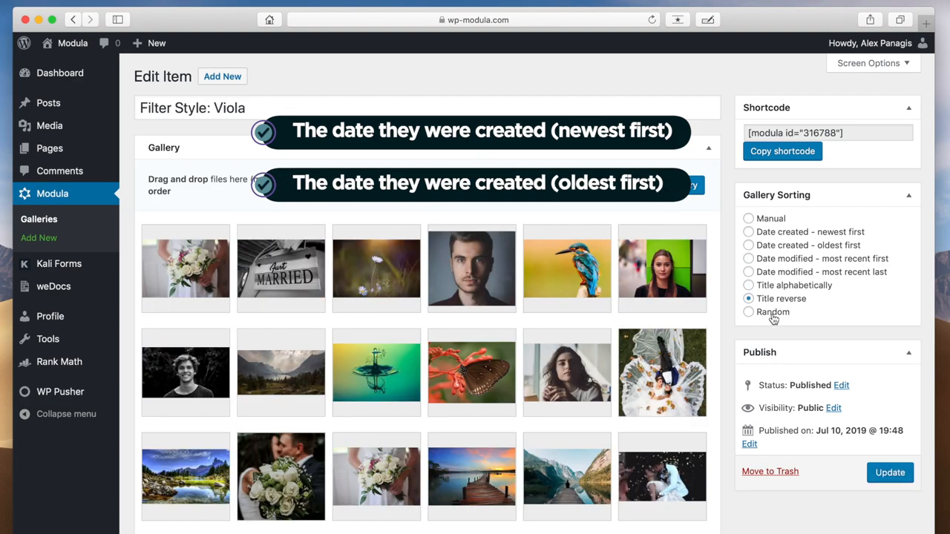
click(748, 311)
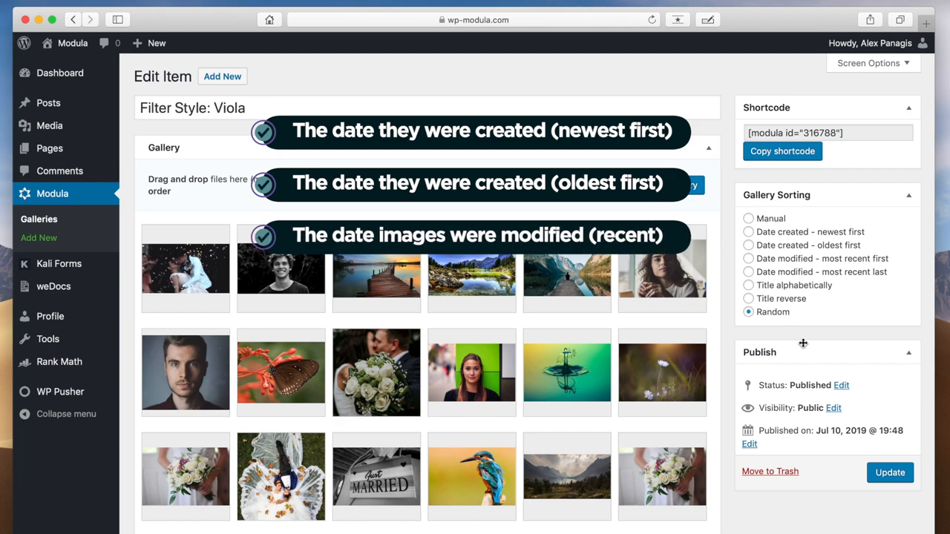